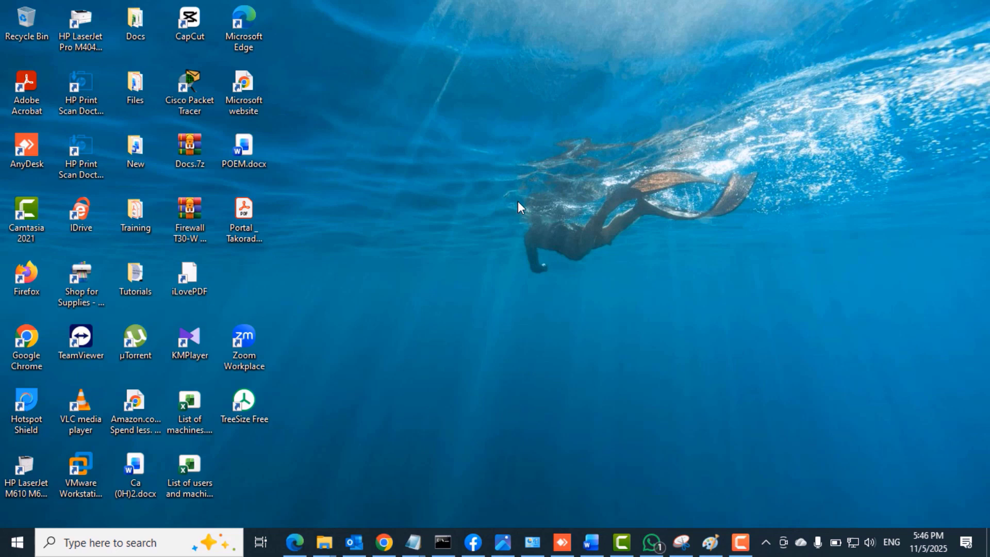
{"action": "mouse_move", "coordinate": [511, 208]}
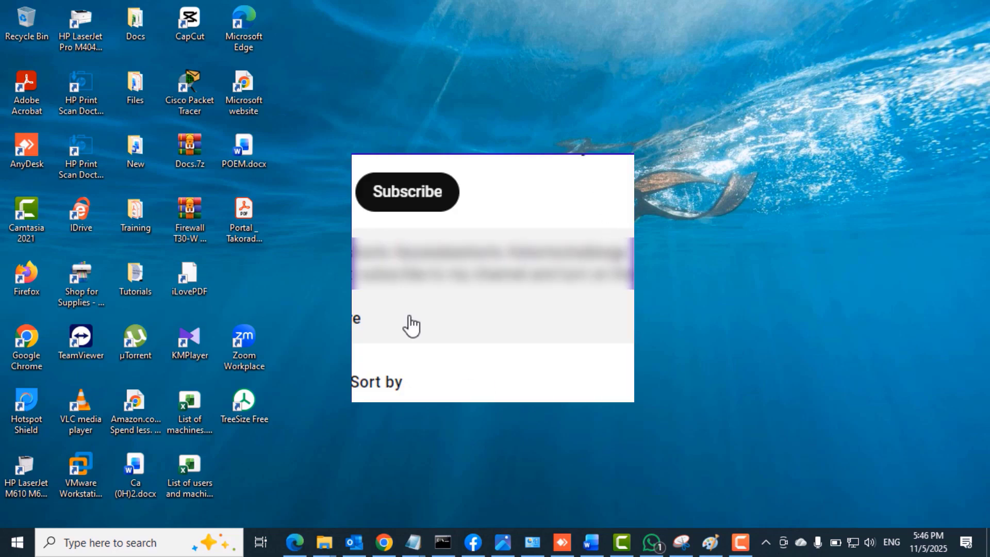
- Launch Windows Security from the notification area and view the Virus & threat protection page
{"action": "left_click", "coordinate": [407, 191]}
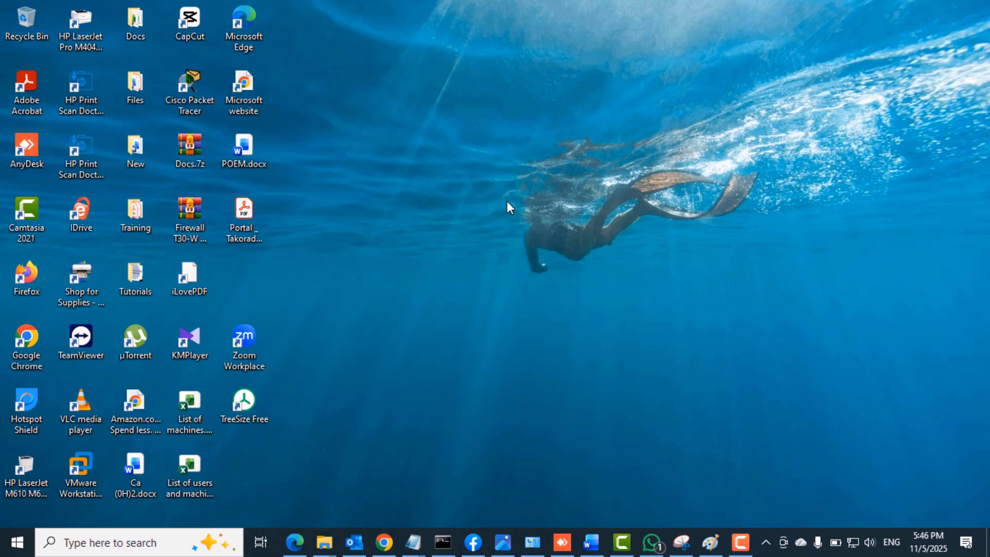
{"action": "mouse_move", "coordinate": [368, 266]}
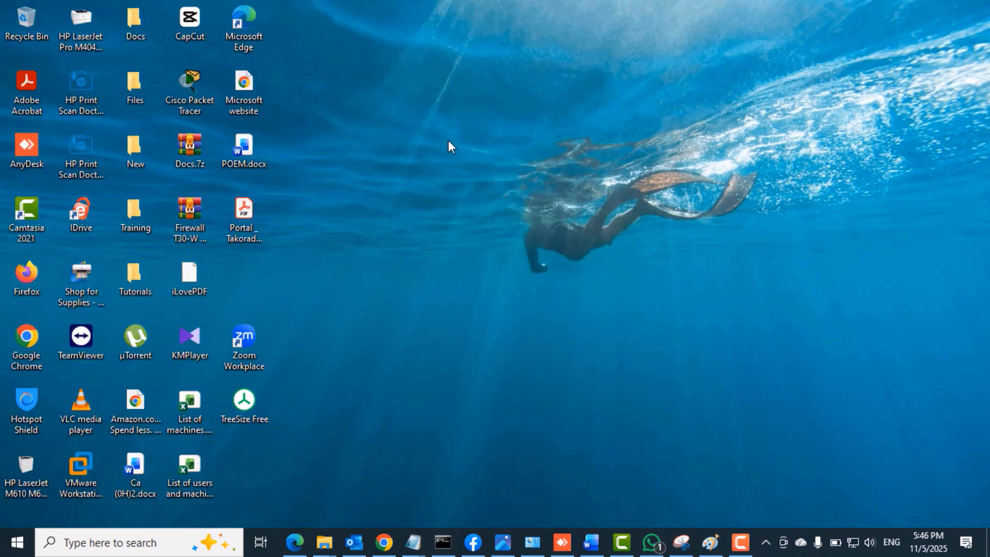
{"action": "mouse_move", "coordinate": [619, 210]}
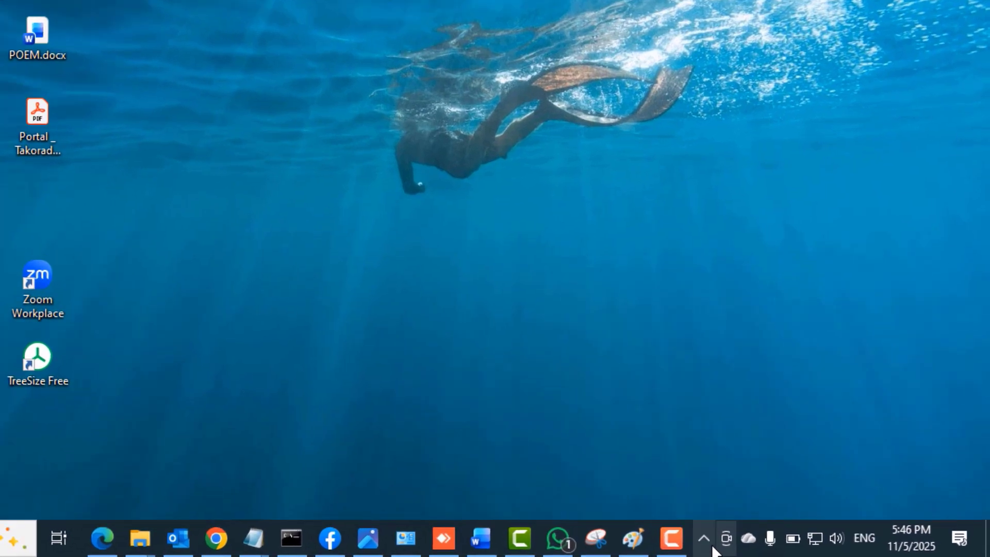
{"action": "left_click", "coordinate": [702, 538]}
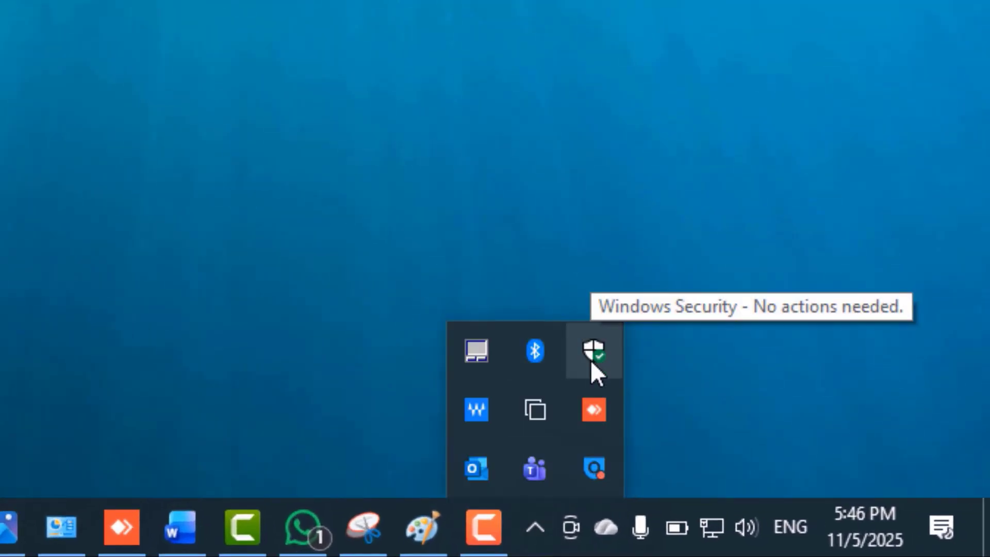
{"action": "left_click", "coordinate": [593, 351]}
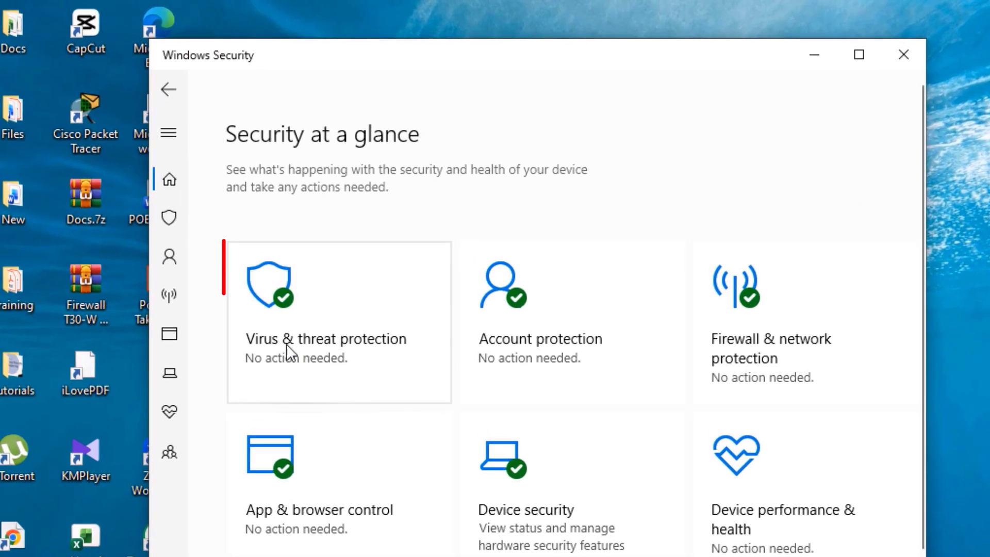
{"action": "left_click", "coordinate": [325, 338]}
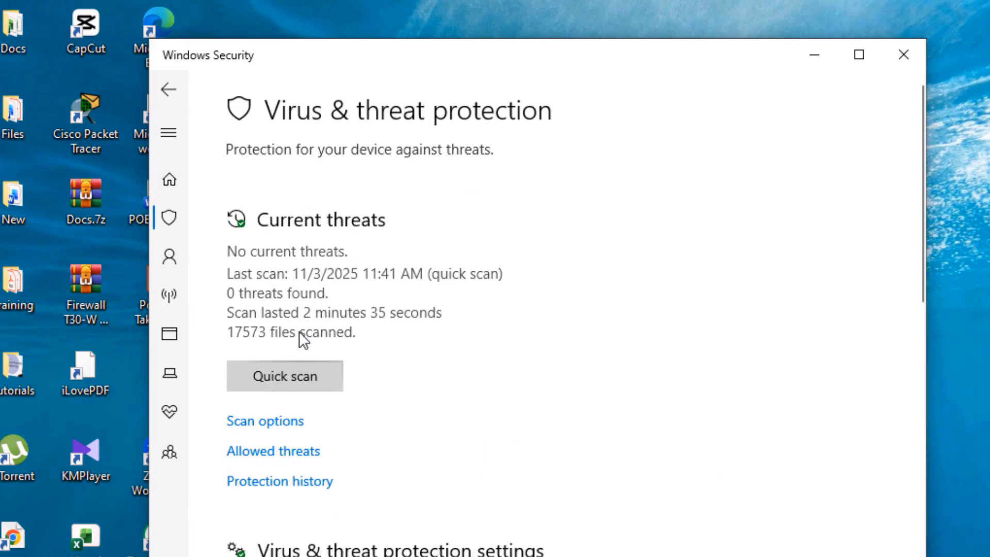
{"action": "scroll", "scroll_direction": "down", "scroll_amount": 3}
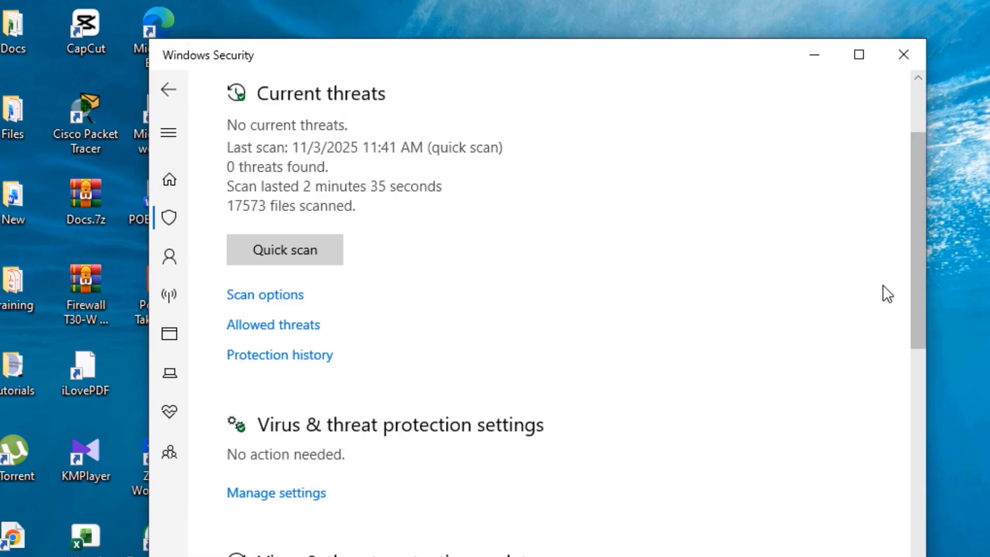
{"action": "mouse_move", "coordinate": [280, 493]}
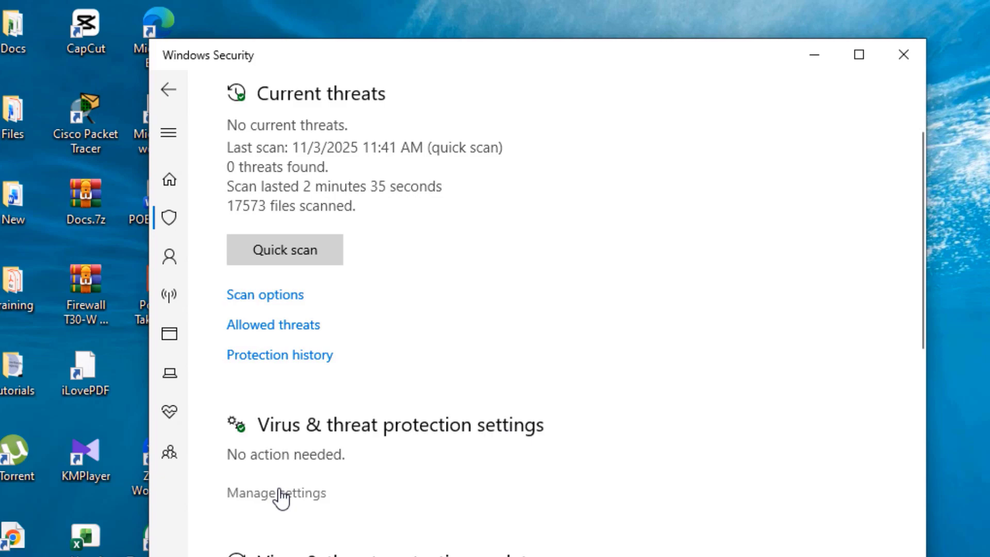
- Go to Manage settings and locate the Exclusions section of the protection settings
{"action": "left_click", "coordinate": [276, 493]}
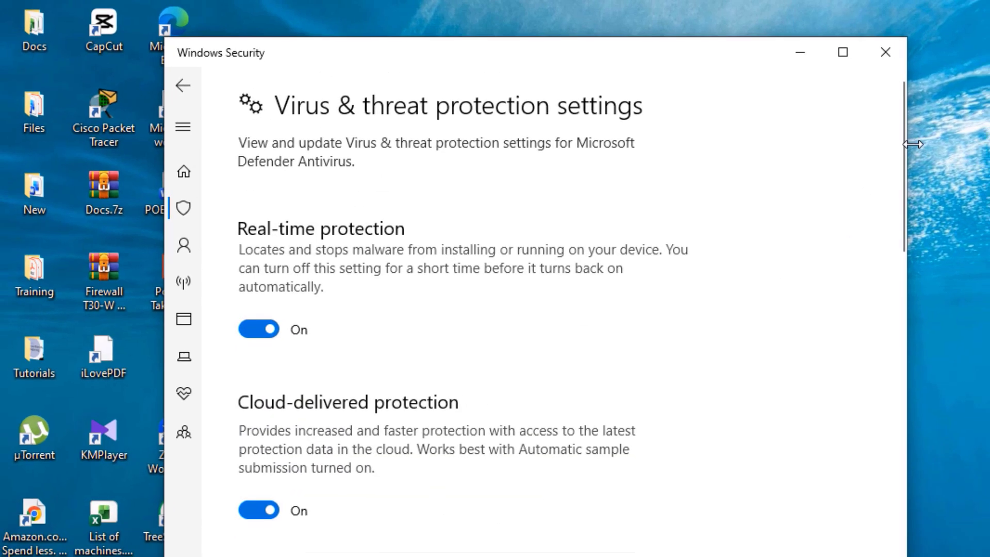
{"action": "scroll", "scroll_direction": "down", "scroll_amount": 3}
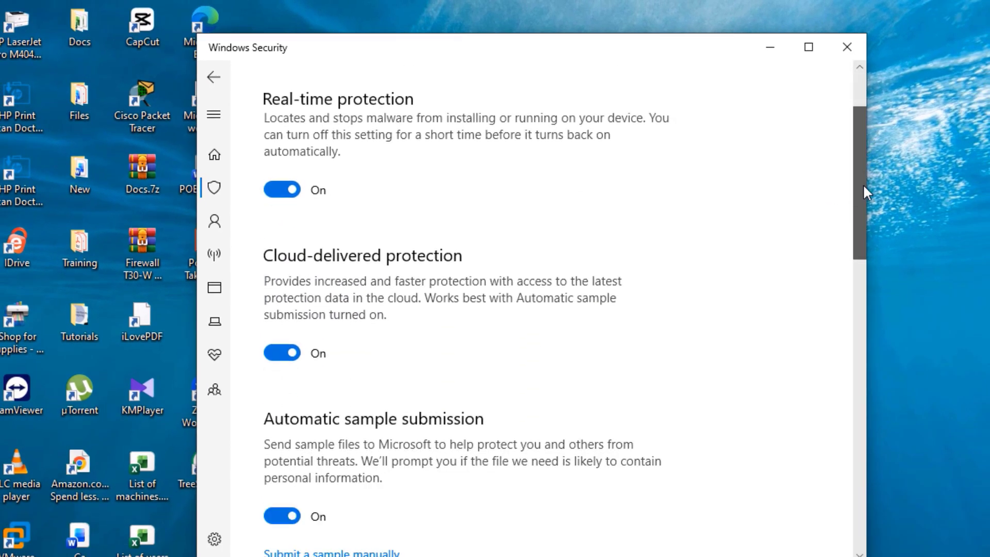
{"action": "scroll", "scroll_direction": "down", "scroll_amount": 3}
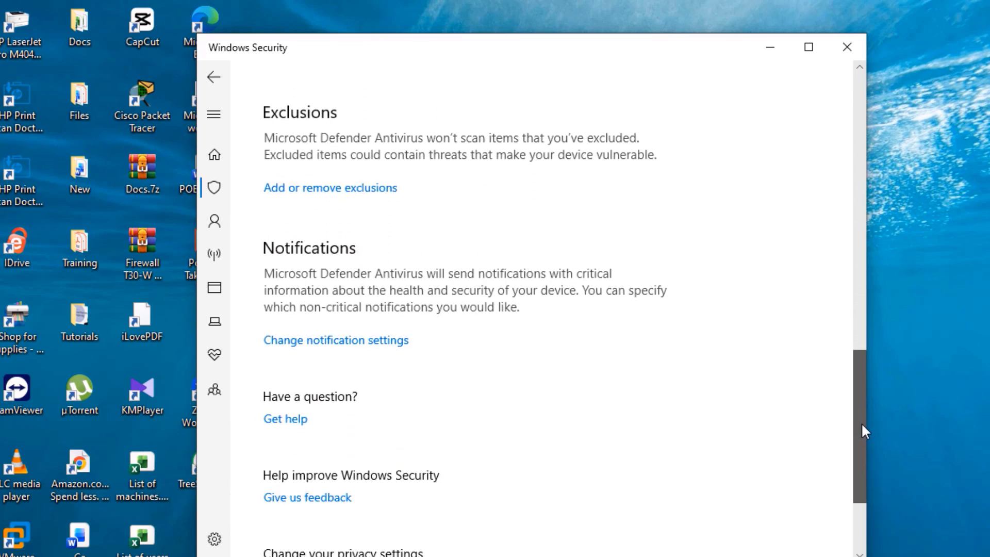
{"action": "scroll", "scroll_direction": "up", "scroll_amount": 3}
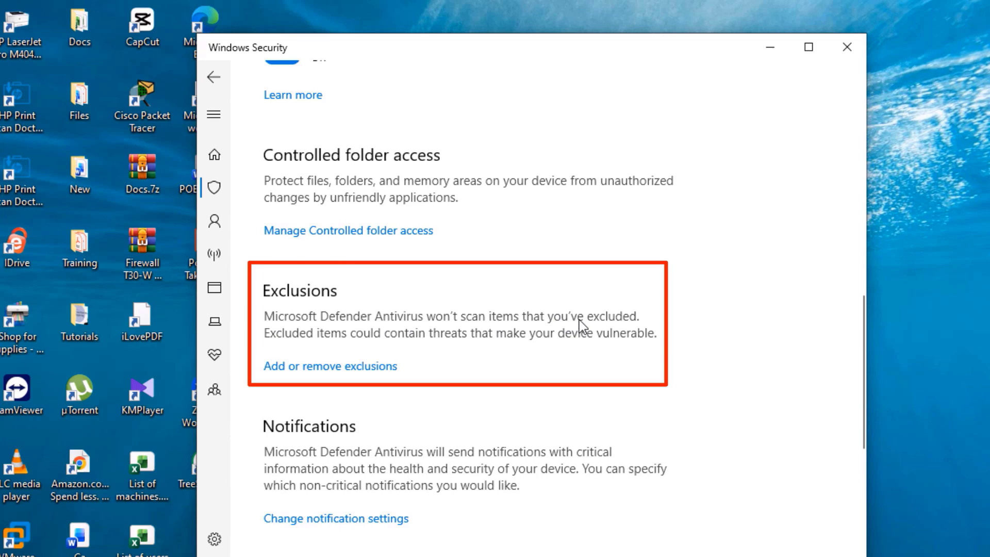
{"action": "mouse_move", "coordinate": [461, 338]}
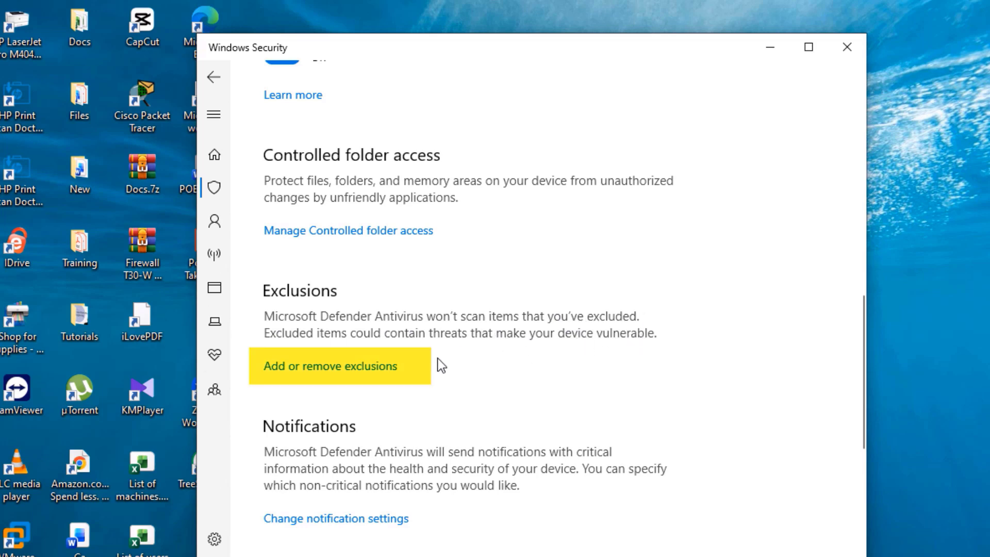
- Reach the Exclusions page and reveal the File, Folder, File type and Process exclusion choices
{"action": "left_click", "coordinate": [329, 365]}
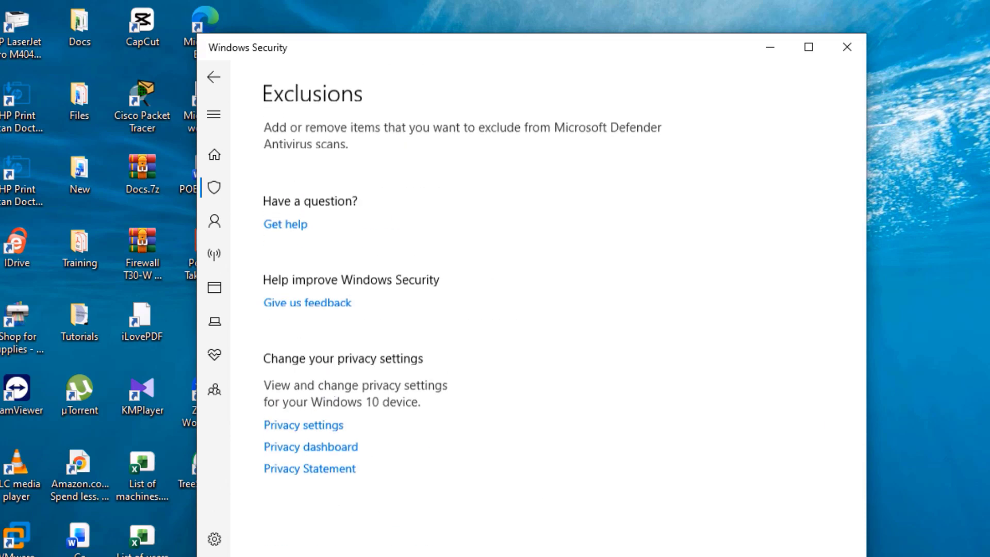
{"action": "scroll", "scroll_direction": "down", "scroll_amount": 3}
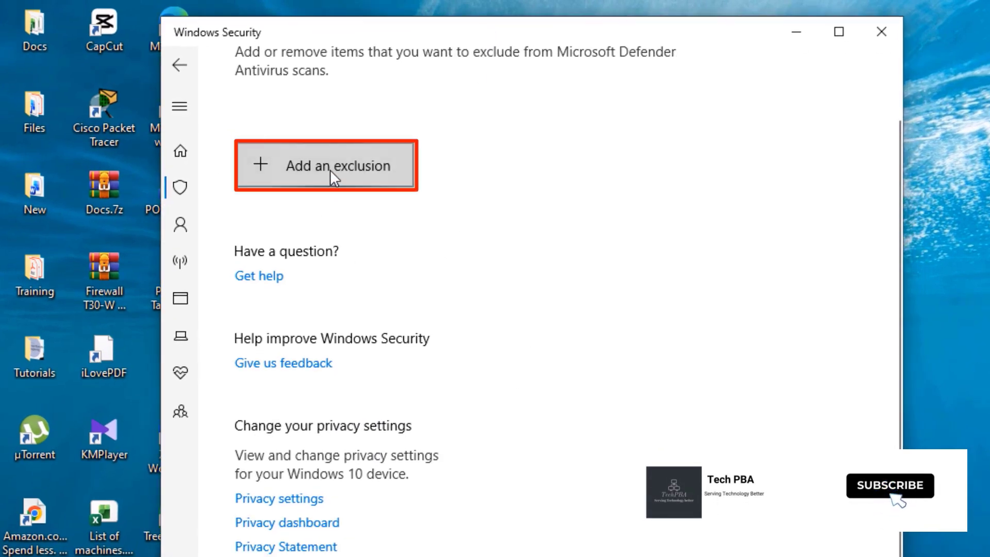
{"action": "left_click", "coordinate": [326, 165]}
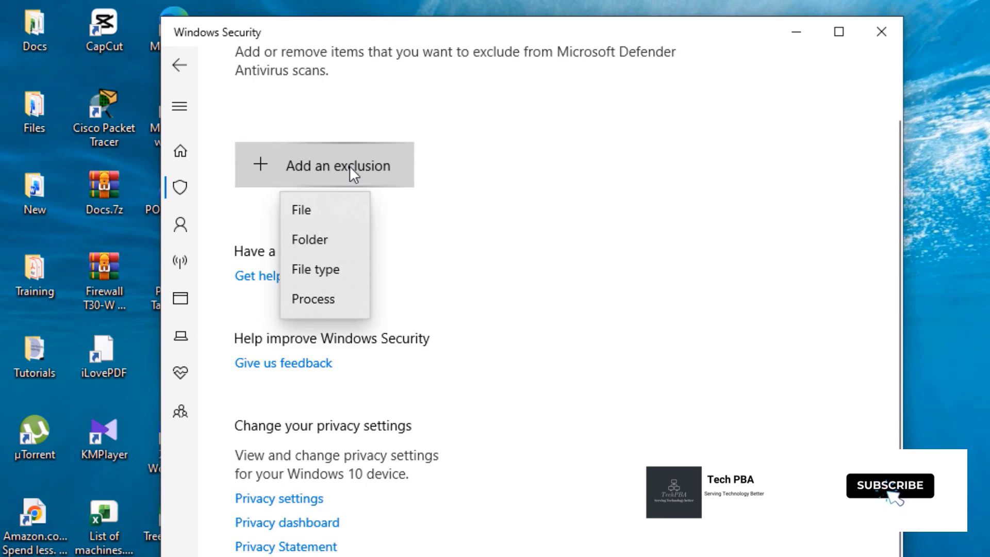
{"action": "mouse_move", "coordinate": [315, 215]}
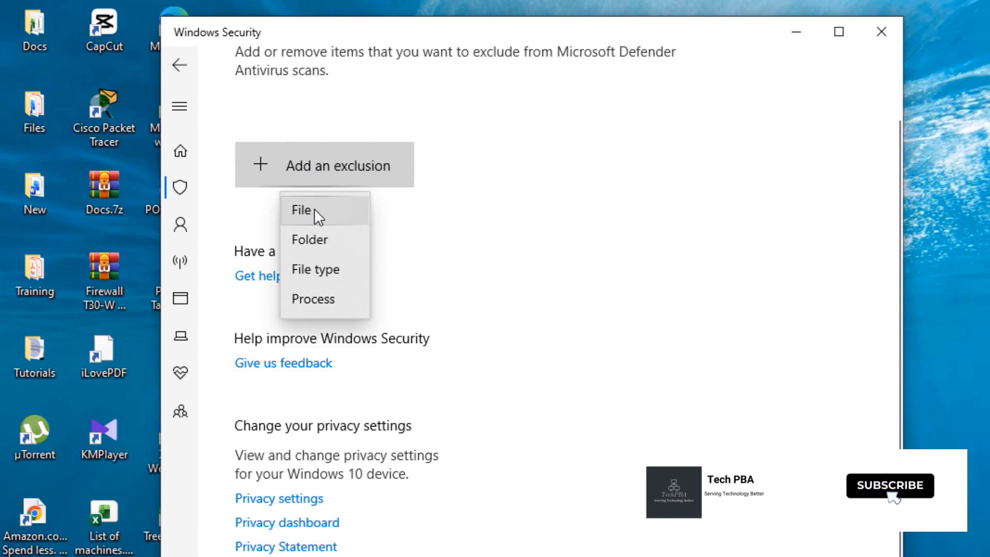
{"action": "mouse_move", "coordinate": [316, 315]}
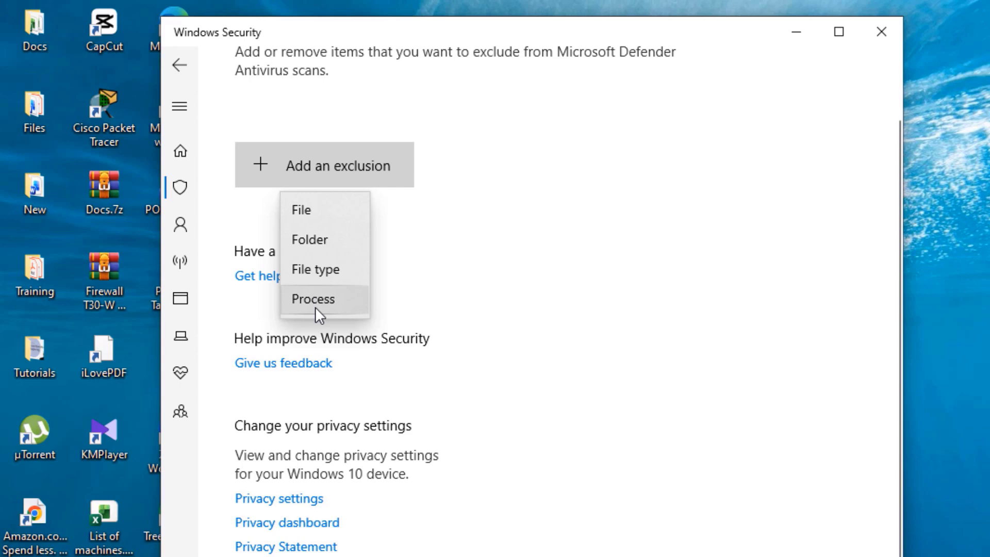
{"action": "mouse_move", "coordinate": [328, 313]}
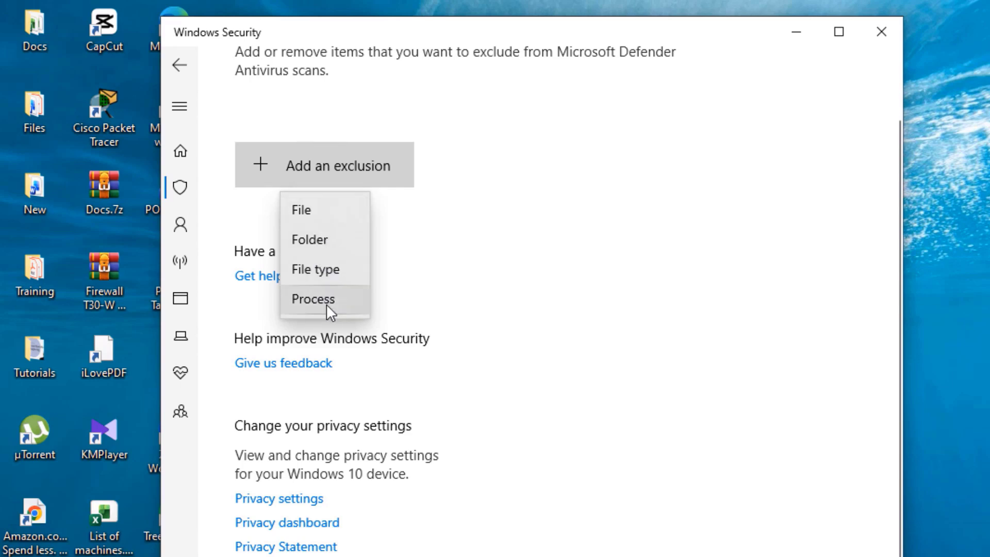
{"action": "mouse_move", "coordinate": [302, 210]}
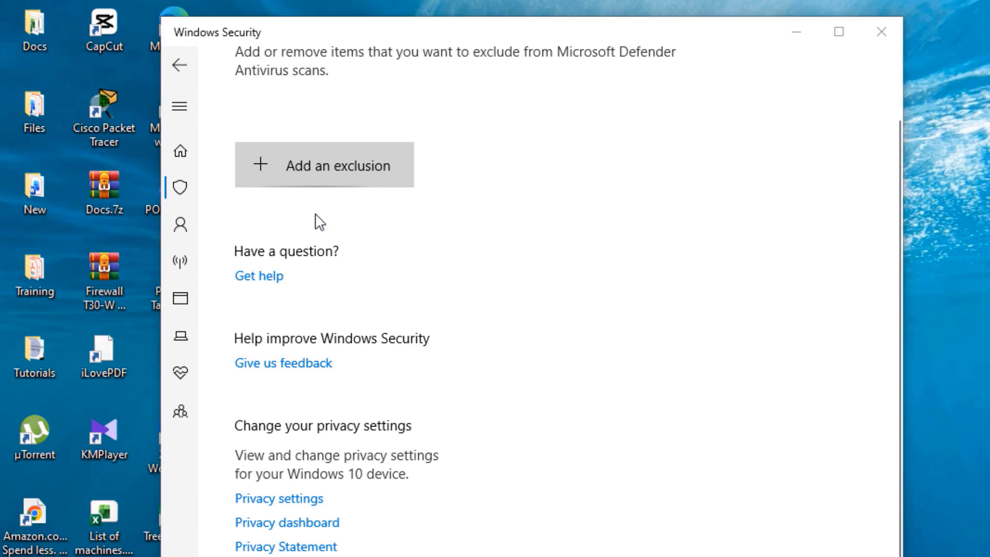
- Add the Desktop file Firewall T30-W Config.7z as a file exclusion
{"action": "left_click", "coordinate": [323, 165]}
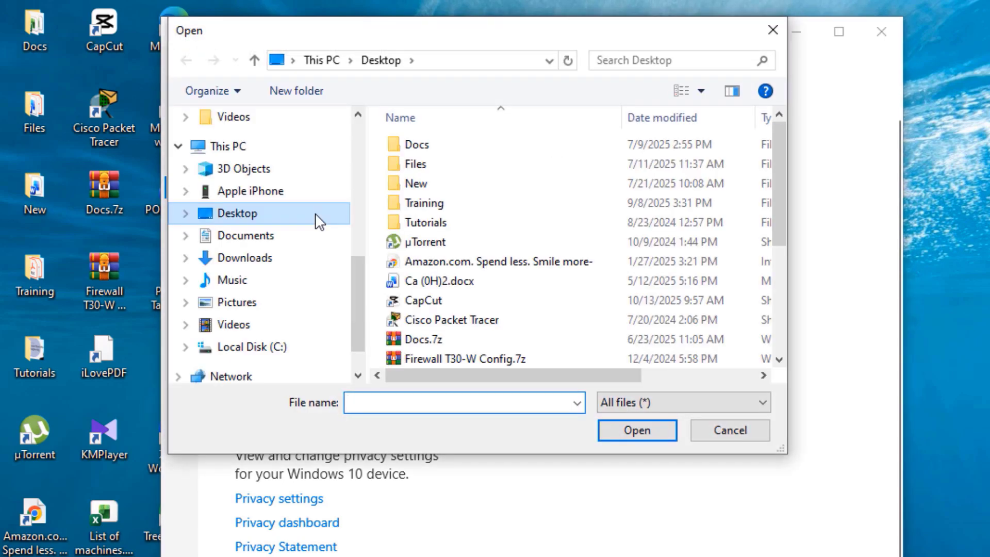
{"action": "mouse_move", "coordinate": [446, 359]}
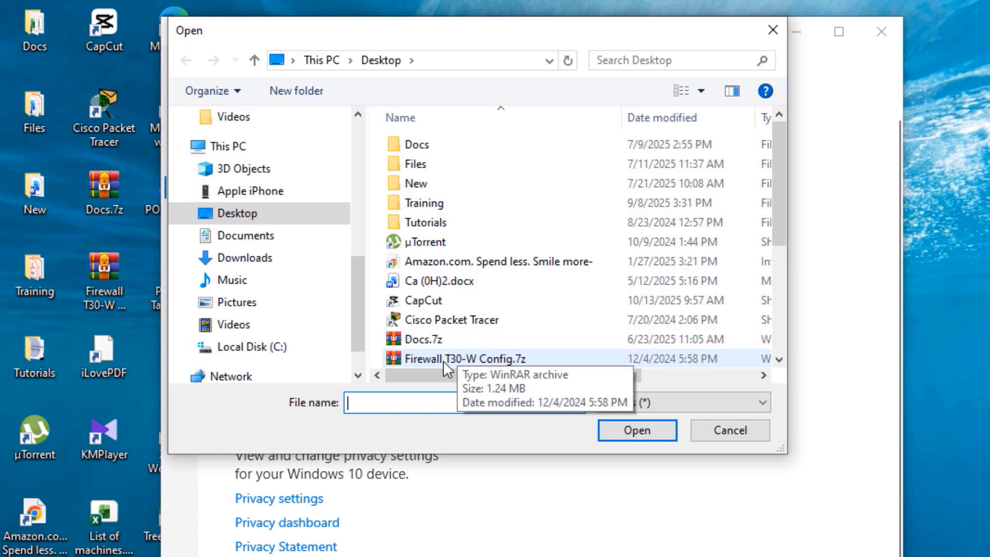
{"action": "left_click", "coordinate": [464, 358]}
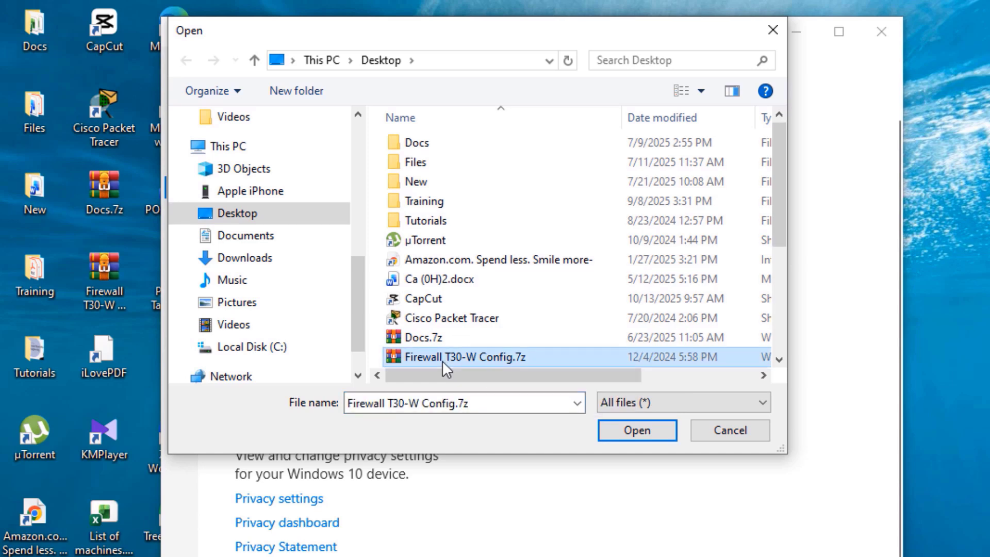
{"action": "left_click", "coordinate": [636, 430]}
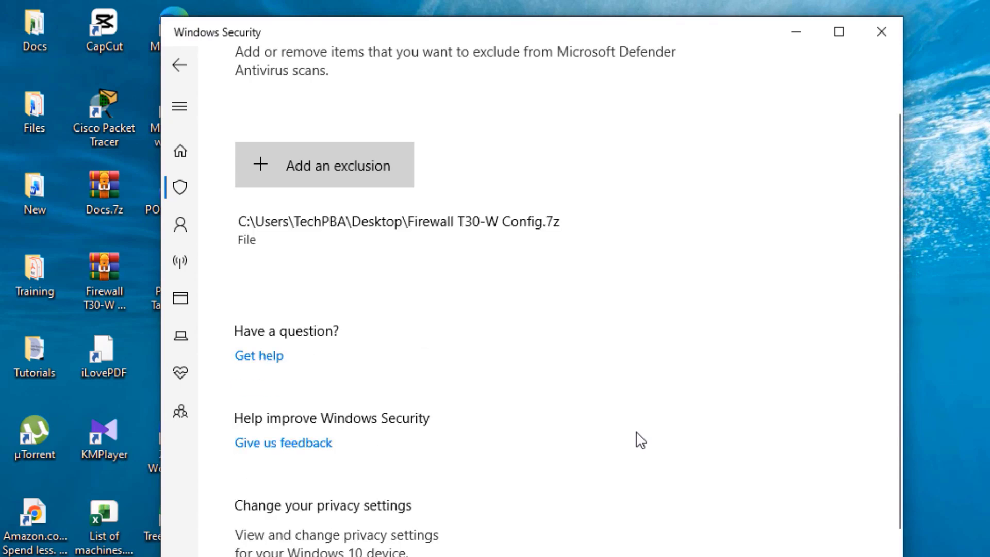
{"action": "left_click", "coordinate": [379, 229]}
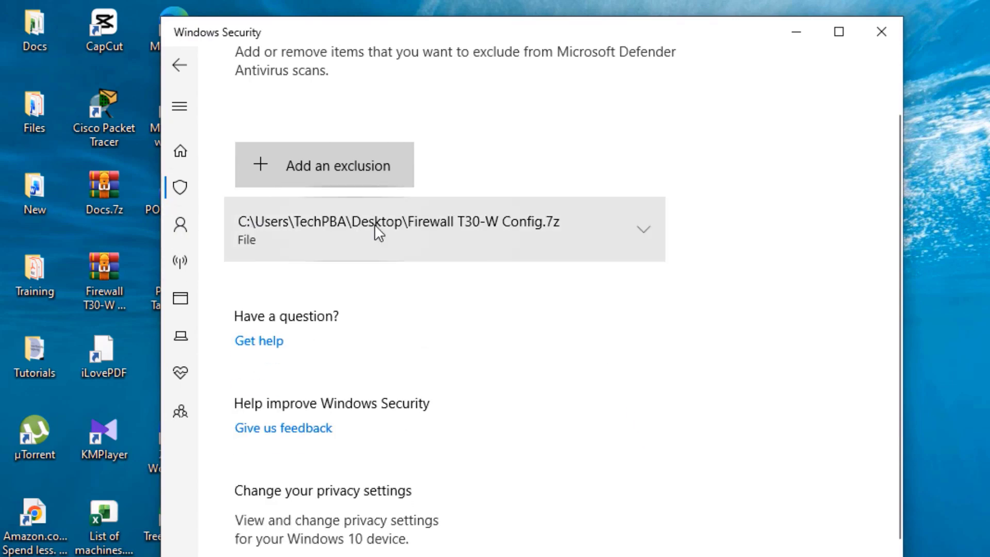
{"action": "mouse_move", "coordinate": [530, 275]}
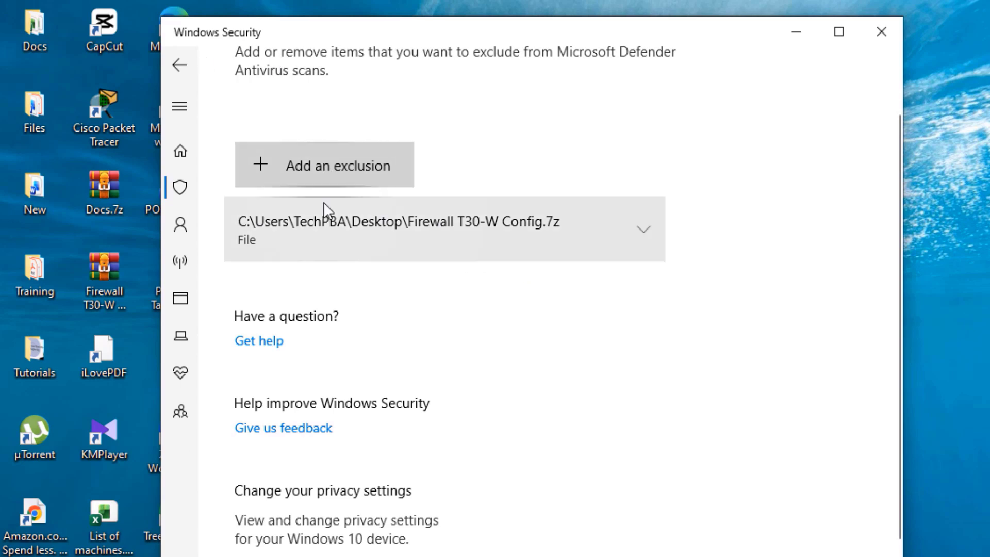
{"action": "mouse_move", "coordinate": [339, 215]}
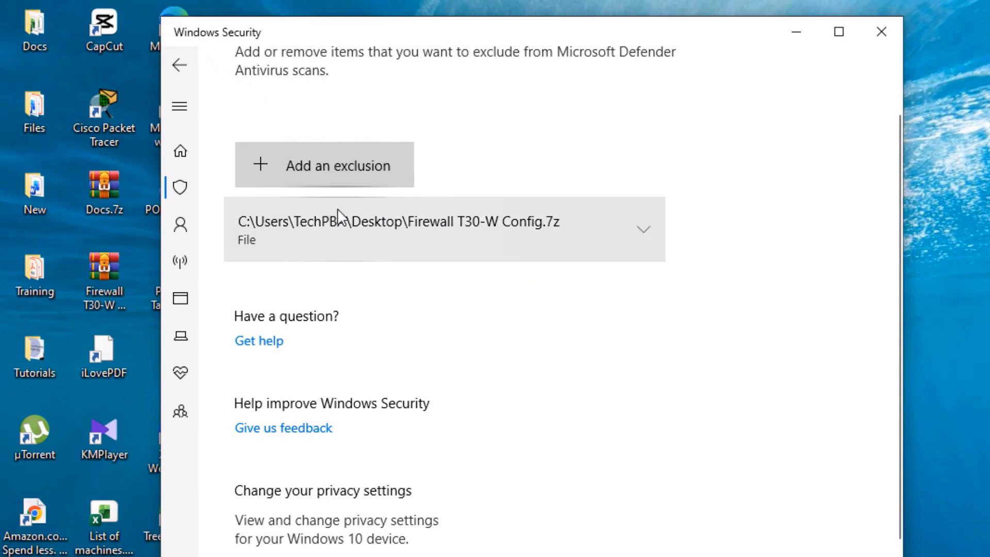
- Add the entire Desktop folder as a folder exclusion
{"action": "left_click", "coordinate": [324, 165]}
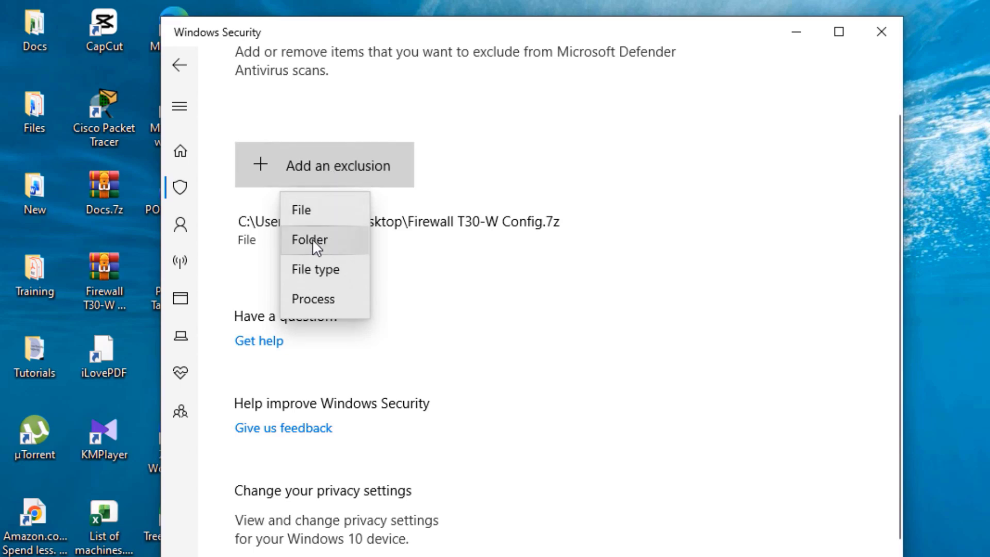
{"action": "left_click", "coordinate": [308, 240]}
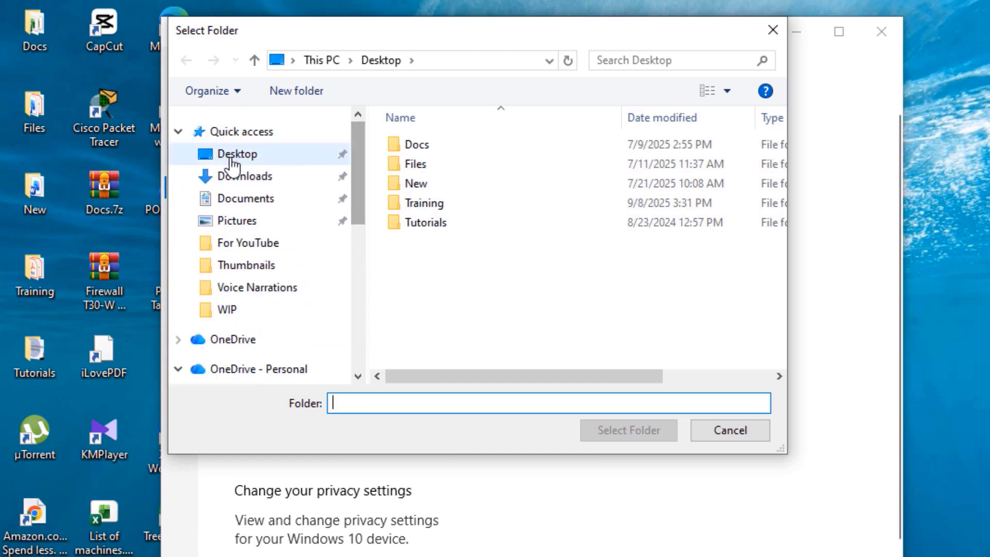
{"action": "left_click", "coordinate": [238, 154]}
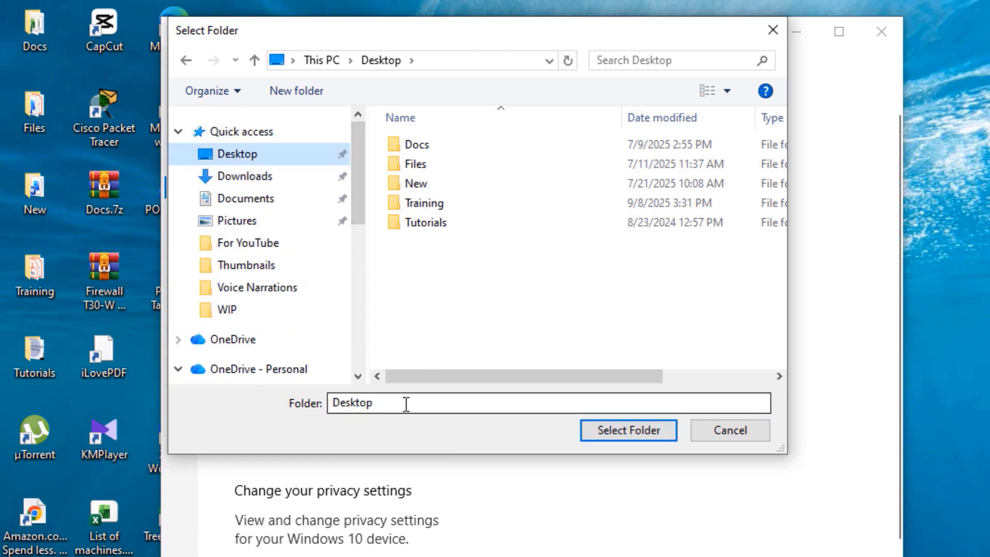
{"action": "mouse_move", "coordinate": [628, 430]}
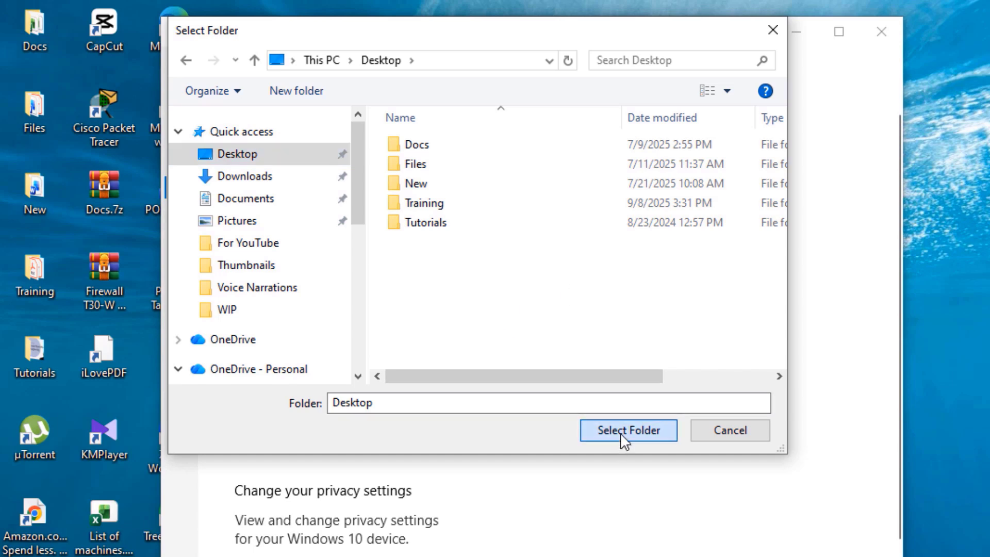
{"action": "left_click", "coordinate": [628, 430]}
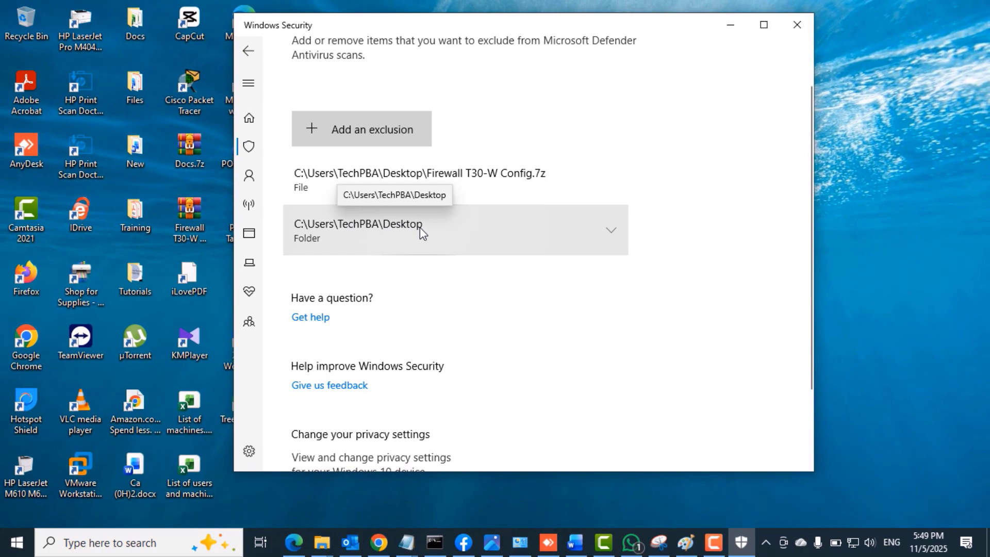
{"action": "mouse_move", "coordinate": [456, 32]}
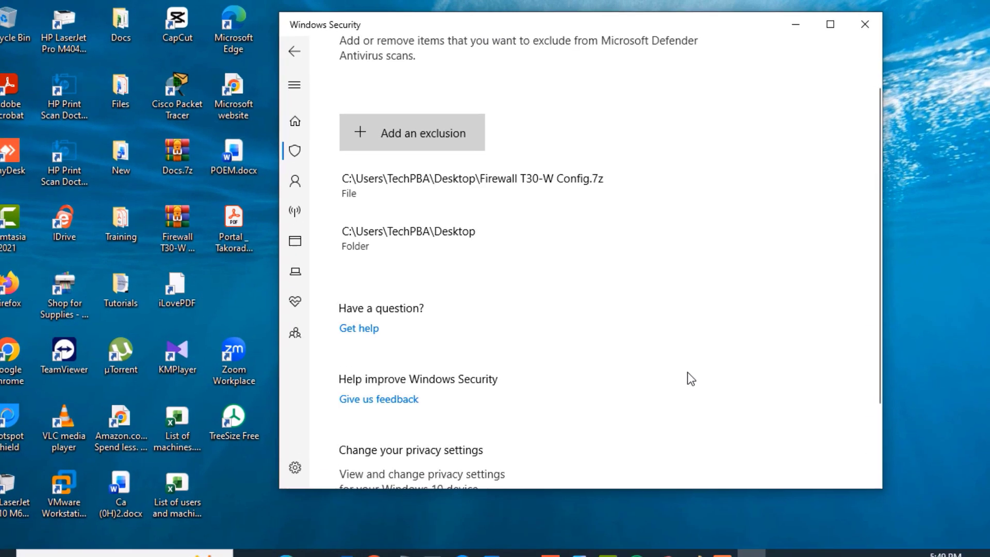
- Add a file-type exclusion for the .pdf extension
{"action": "left_click", "coordinate": [412, 133]}
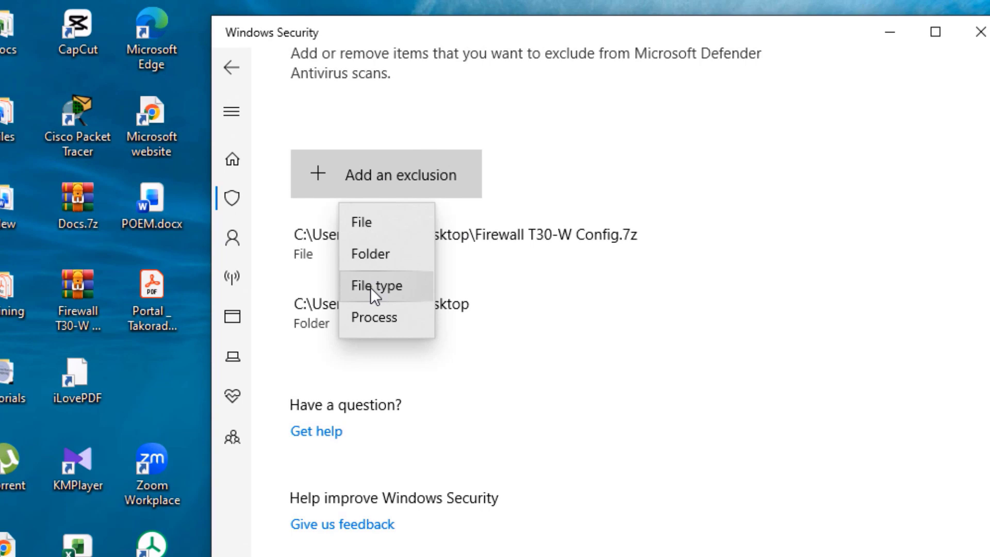
{"action": "left_click", "coordinate": [377, 286]}
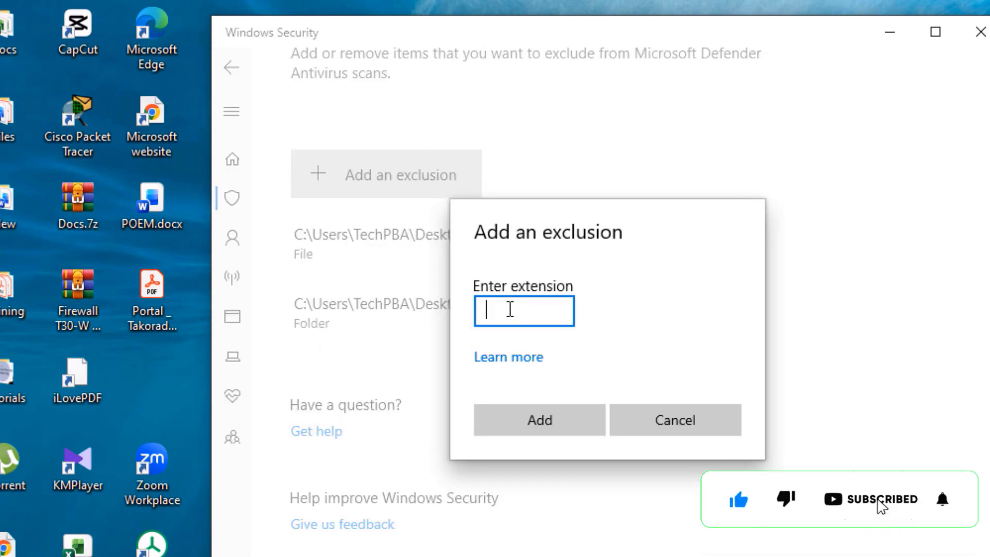
{"action": "type", "text": ".pdf"}
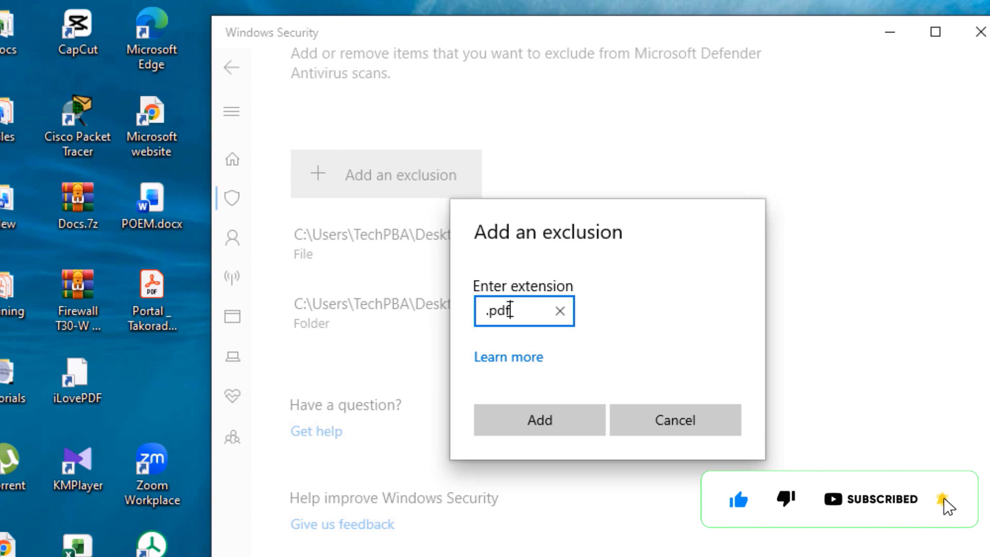
{"action": "mouse_move", "coordinate": [539, 420]}
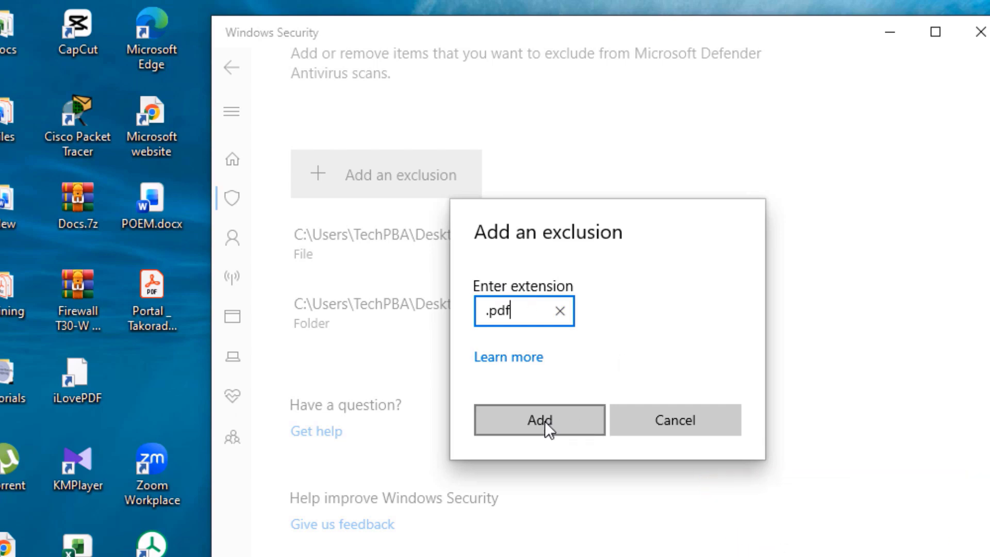
{"action": "left_click", "coordinate": [539, 420]}
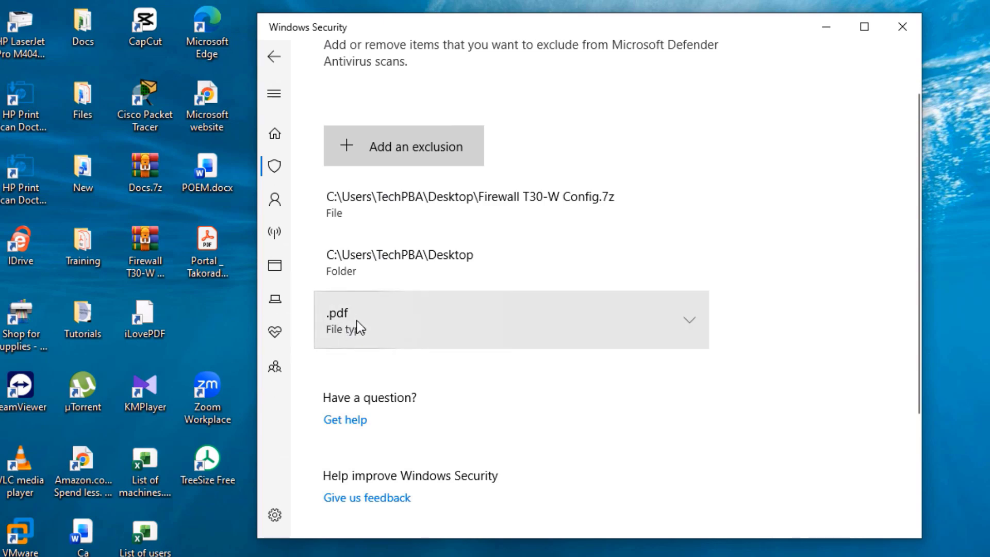
{"action": "mouse_move", "coordinate": [365, 331]}
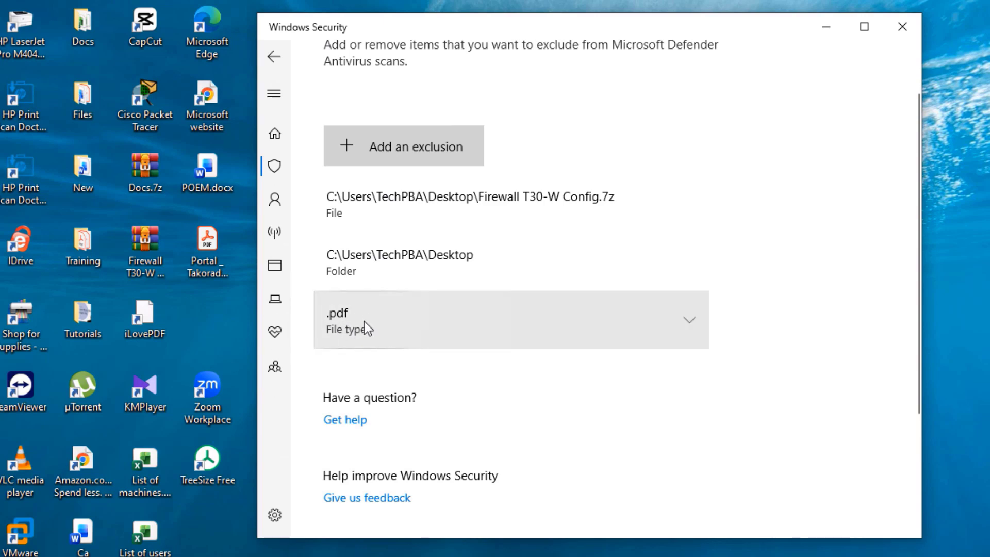
{"action": "mouse_move", "coordinate": [411, 154]}
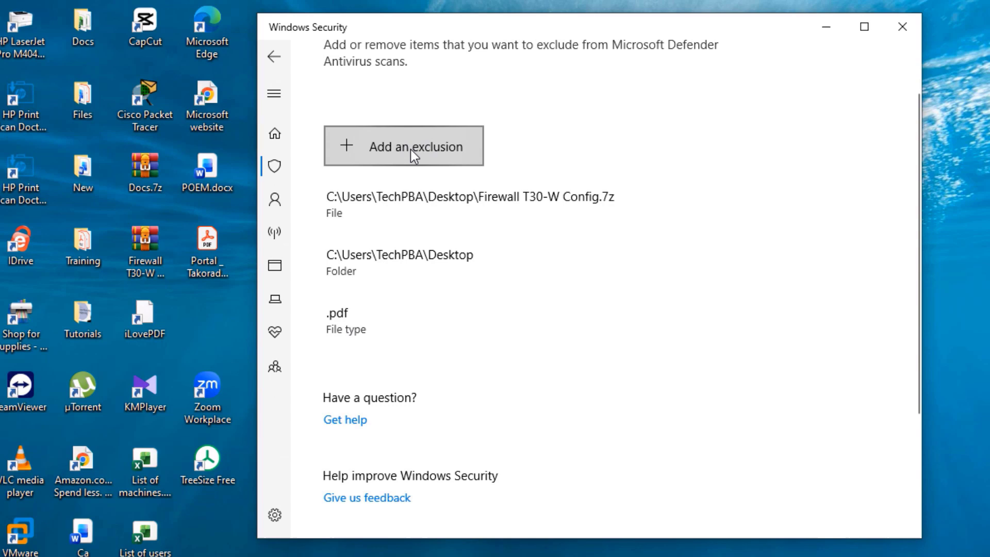
- Add a process exclusion for explorer.exe, bringing the list to four exclusions
{"action": "left_click", "coordinate": [404, 146]}
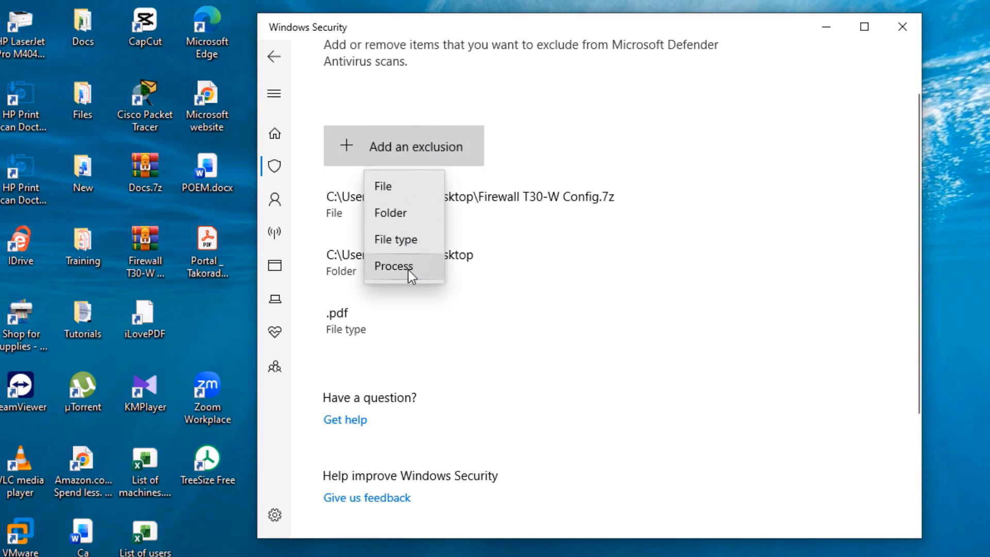
{"action": "left_click", "coordinate": [393, 266]}
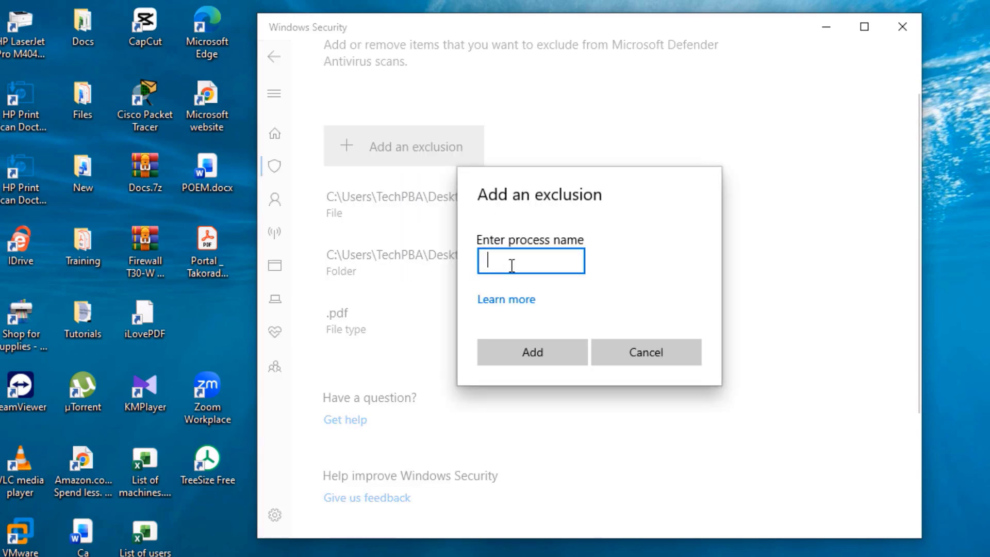
{"action": "type", "text": "explore"}
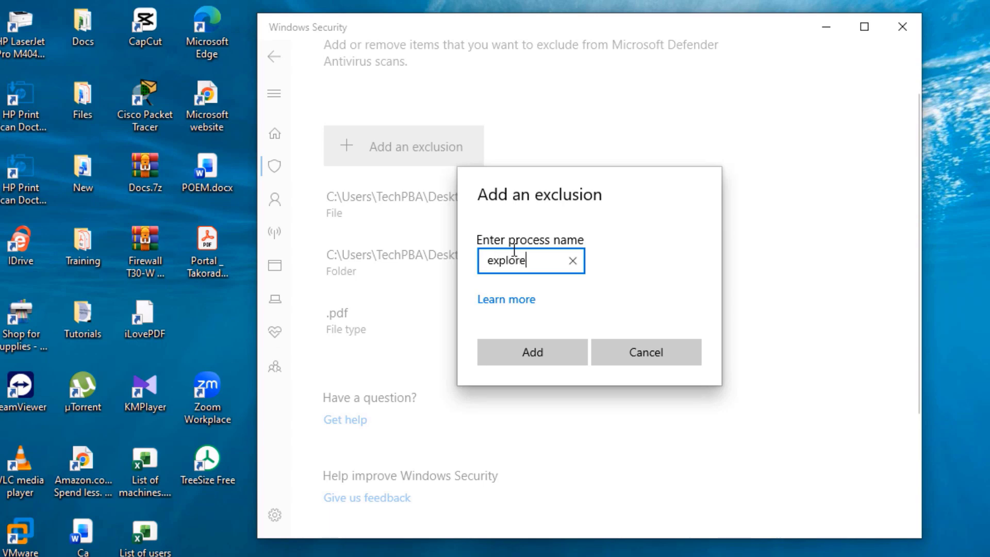
{"action": "type", "text": "r.exe"}
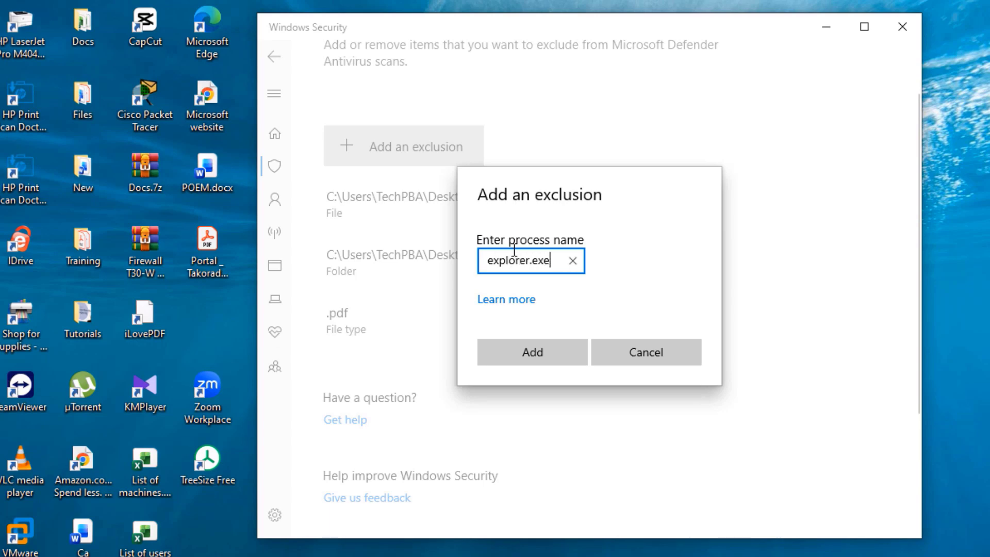
{"action": "mouse_move", "coordinate": [605, 312]}
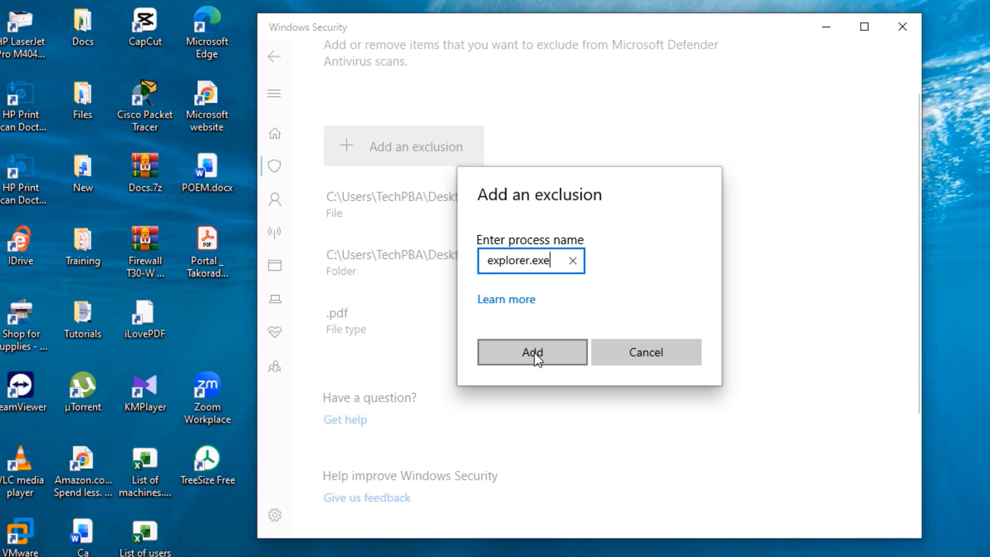
{"action": "left_click", "coordinate": [532, 351]}
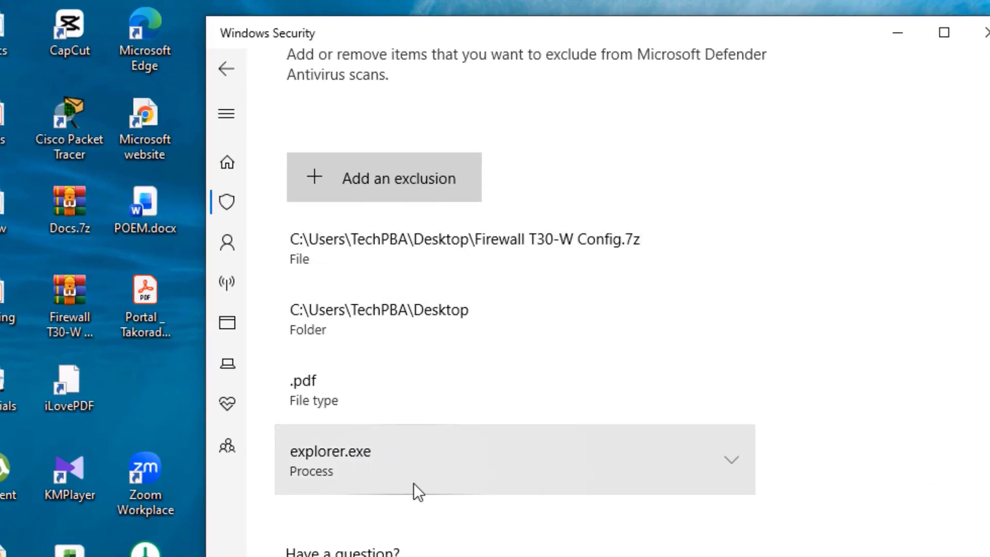
{"action": "mouse_move", "coordinate": [552, 57]}
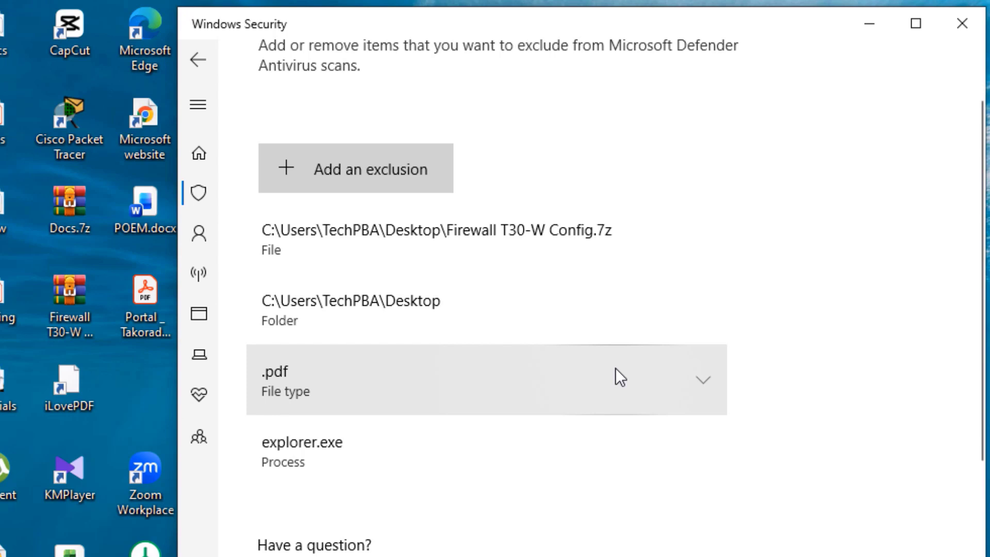
{"action": "mouse_move", "coordinate": [516, 530]}
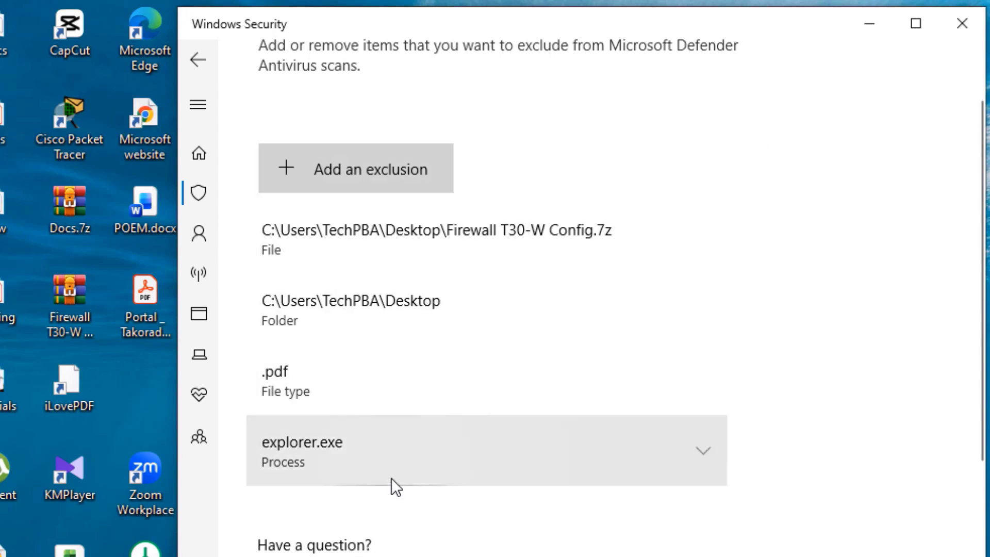
{"action": "mouse_move", "coordinate": [707, 460]}
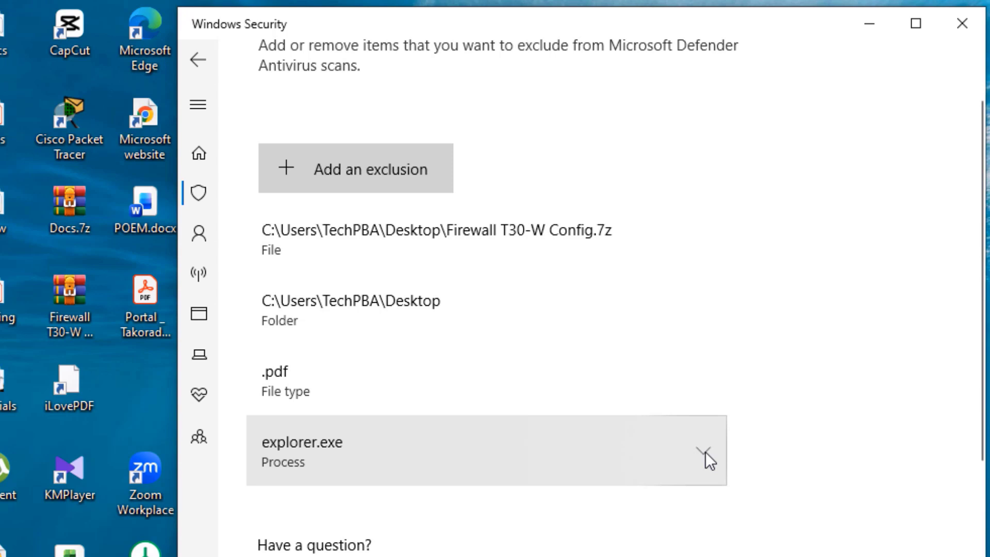
- Remove the explorer.exe, .pdf, Desktop folder and Config.7z exclusions, leaving the list empty
{"action": "left_click", "coordinate": [705, 458]}
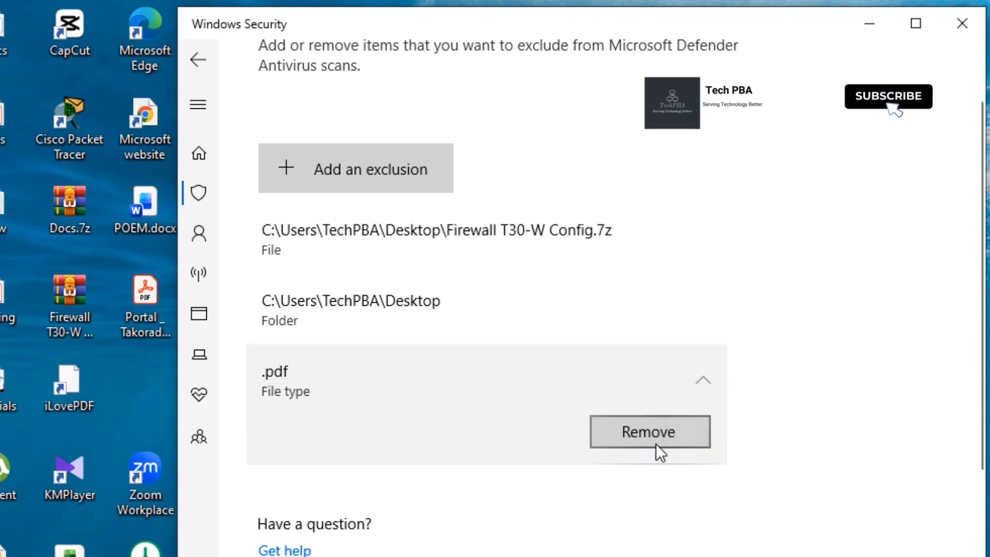
{"action": "left_click", "coordinate": [649, 432]}
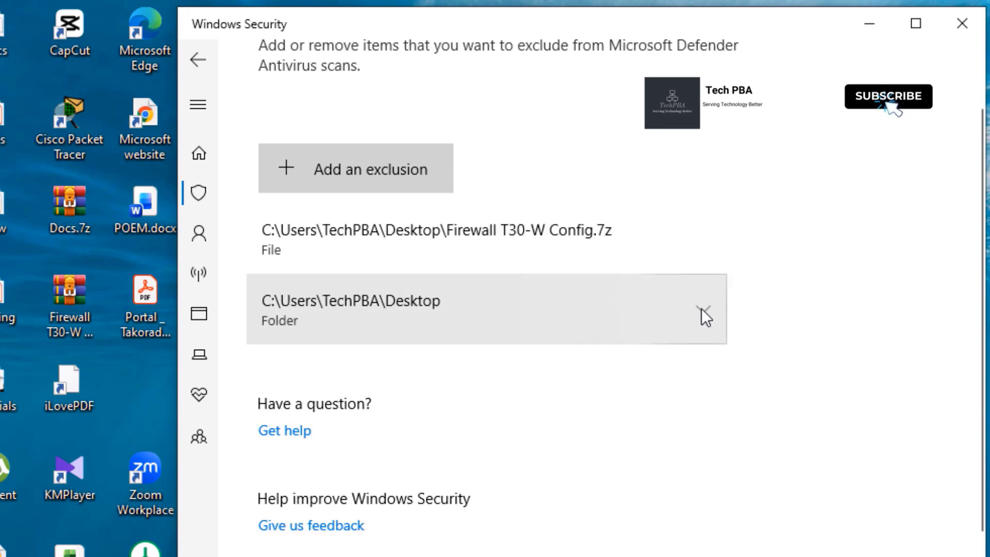
{"action": "mouse_move", "coordinate": [657, 378]}
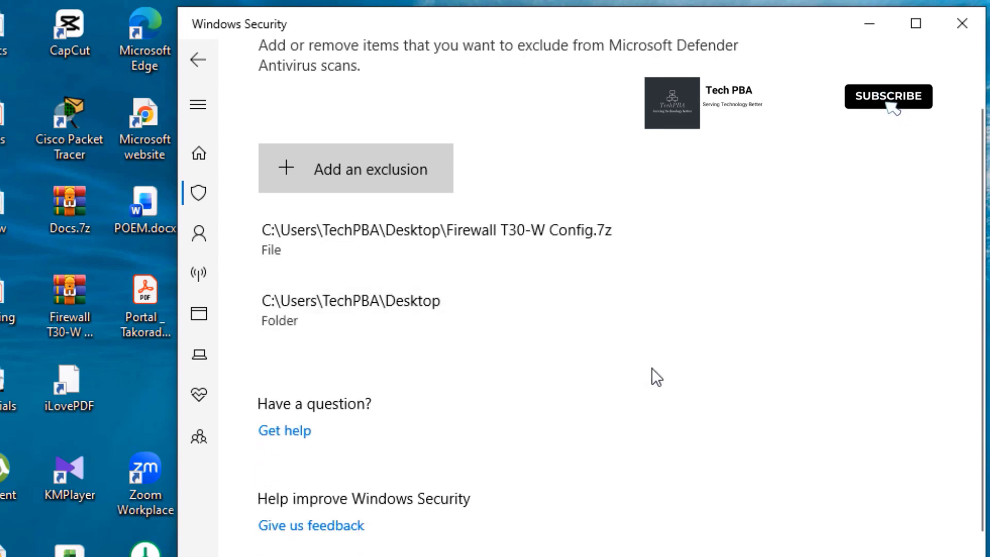
{"action": "left_click", "coordinate": [435, 238]}
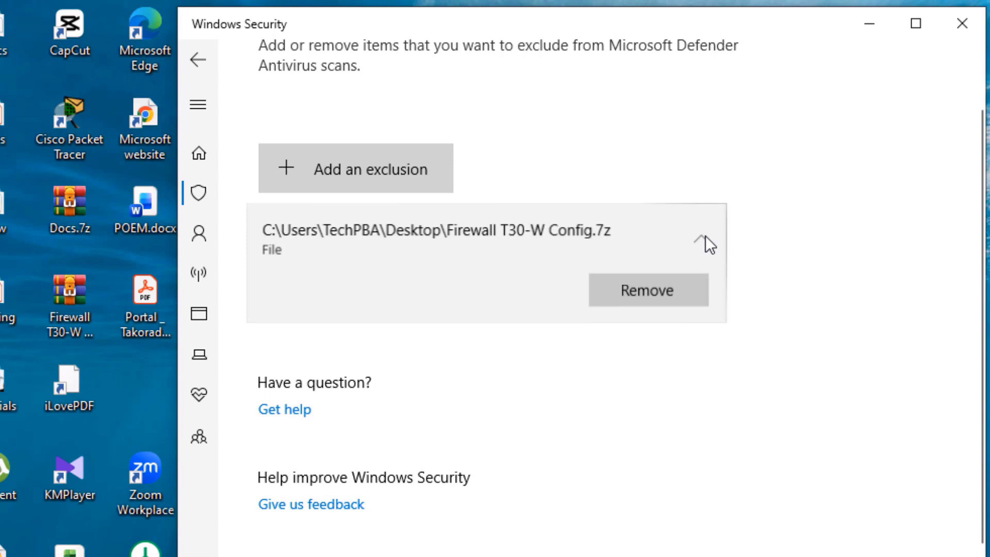
{"action": "left_click", "coordinate": [647, 290]}
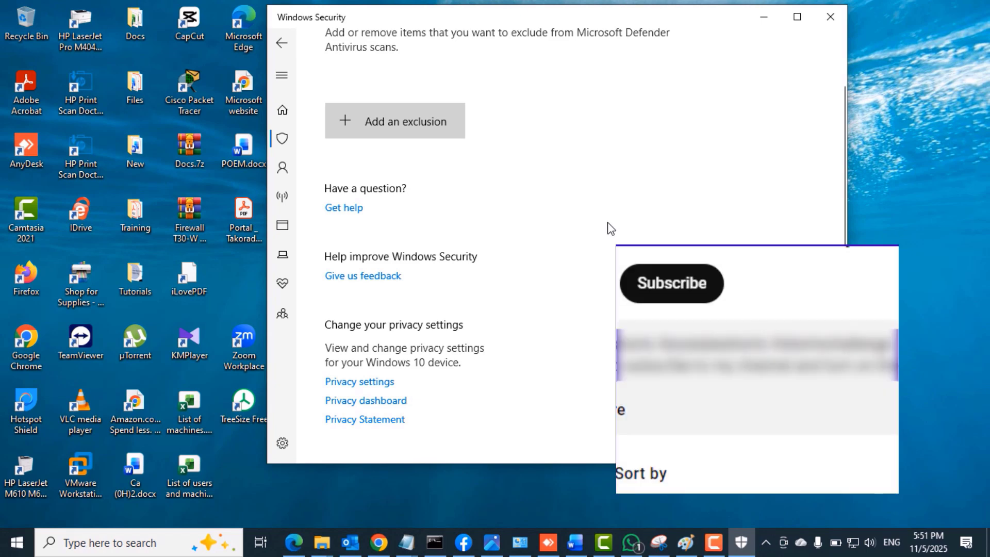
{"action": "mouse_move", "coordinate": [667, 307]}
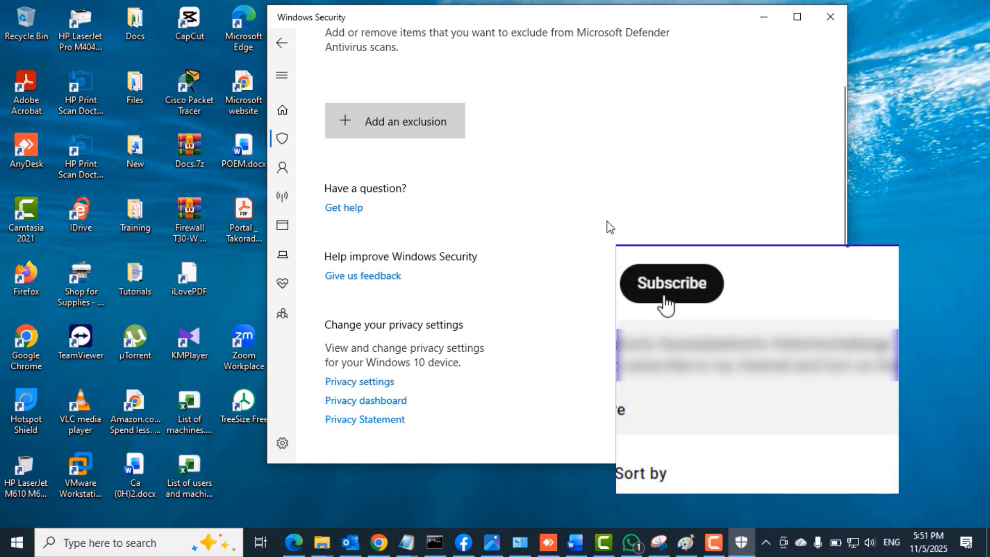
{"action": "left_click", "coordinate": [671, 283]}
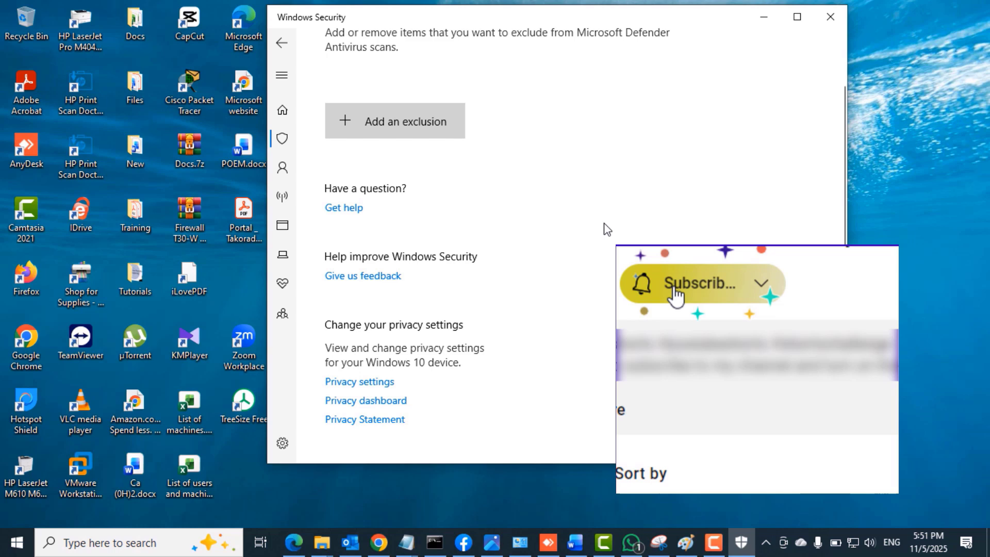
{"action": "left_click", "coordinate": [695, 282]}
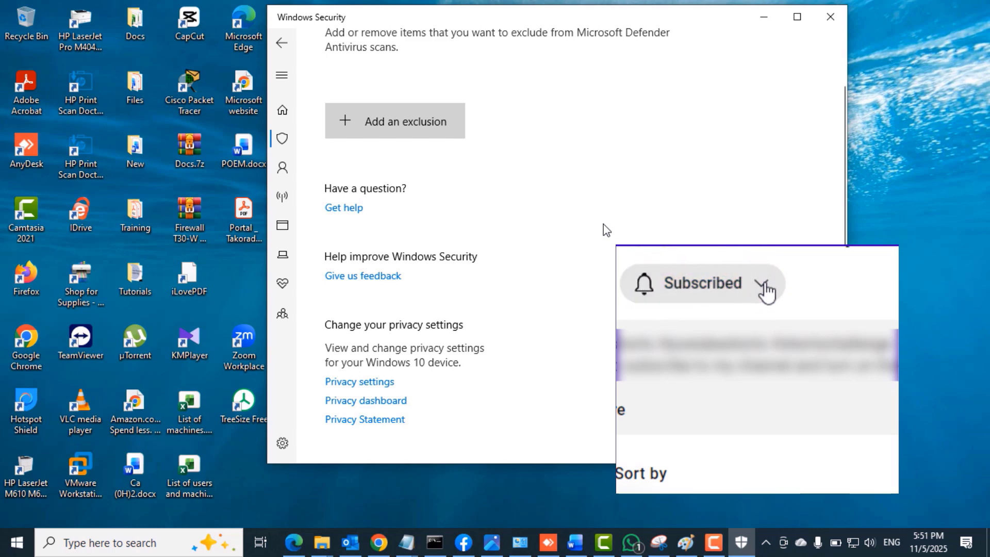